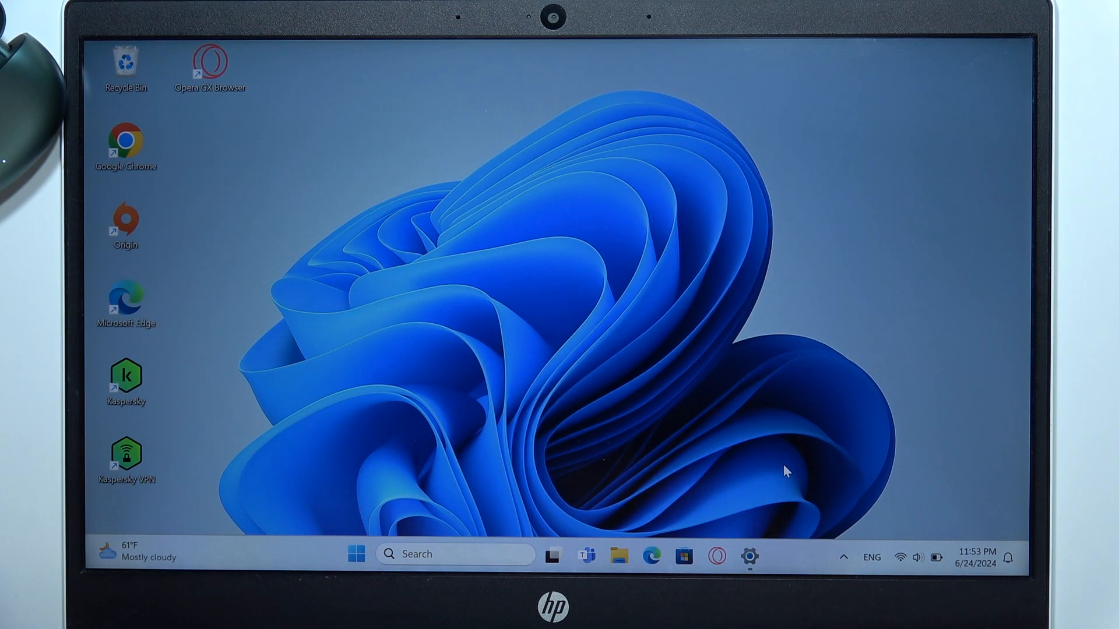
Launch Settings from the taskbar and go to the Bluetooth & devices page.
click(748, 556)
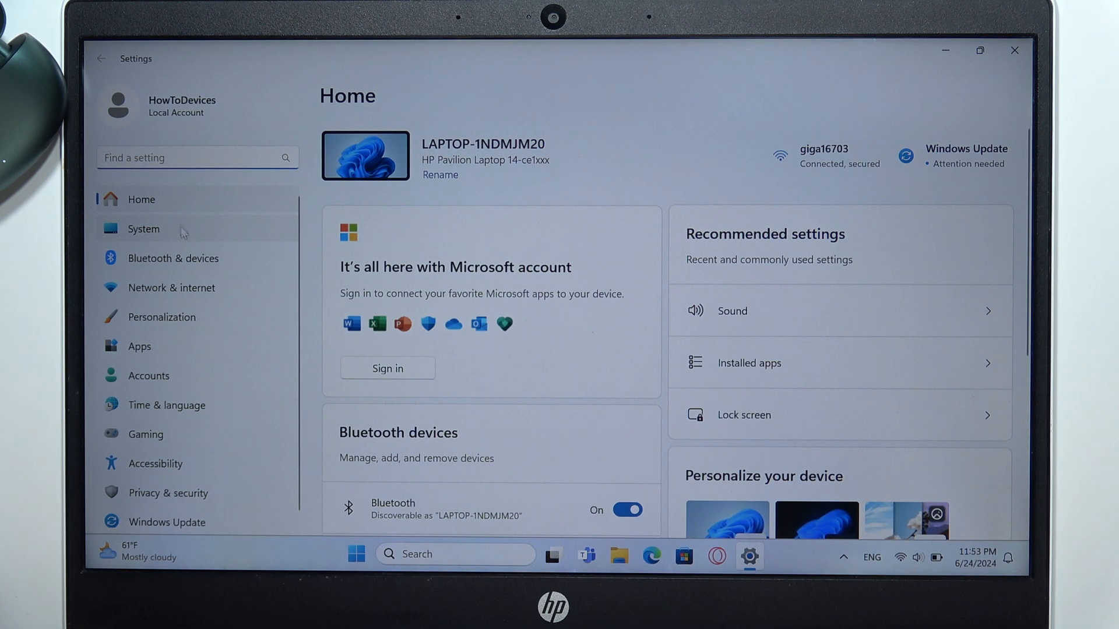
click(174, 257)
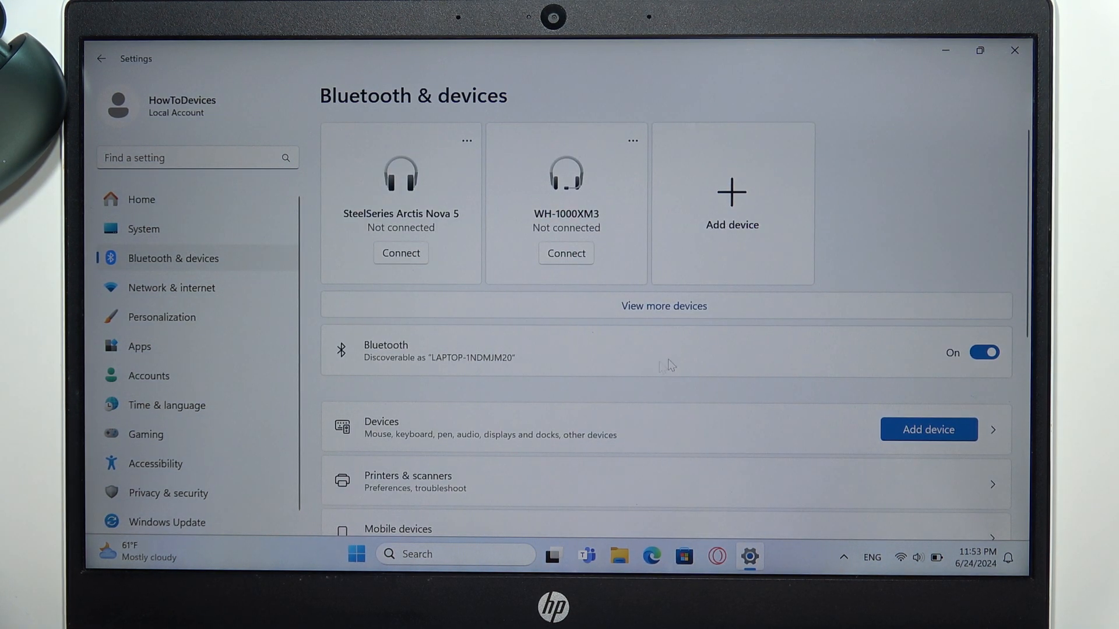
mouse_move(1004, 355)
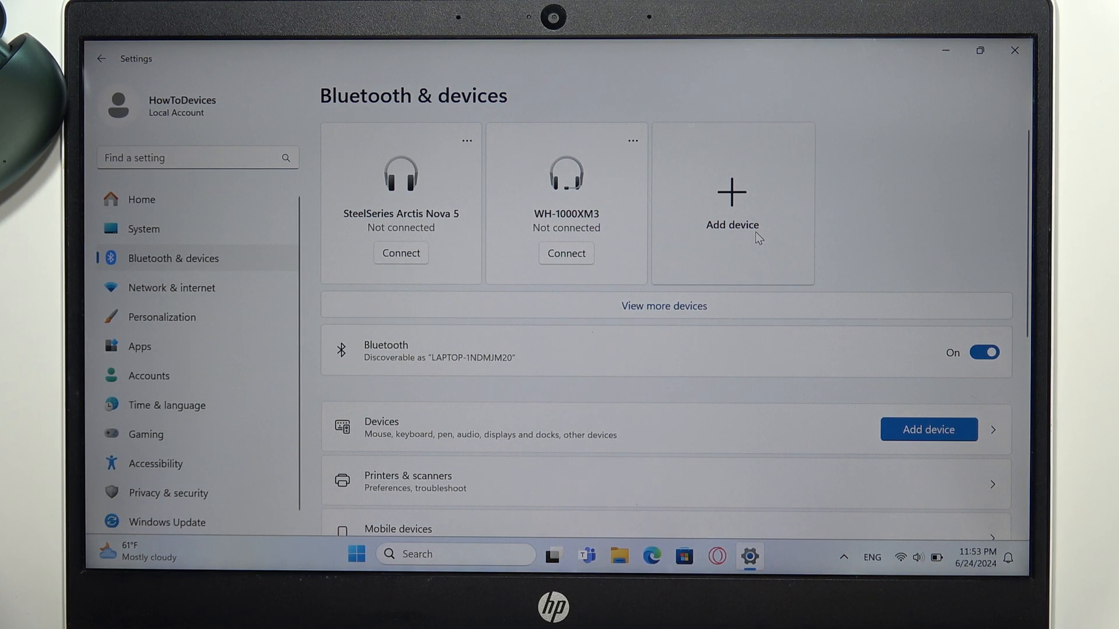
mouse_move(753, 136)
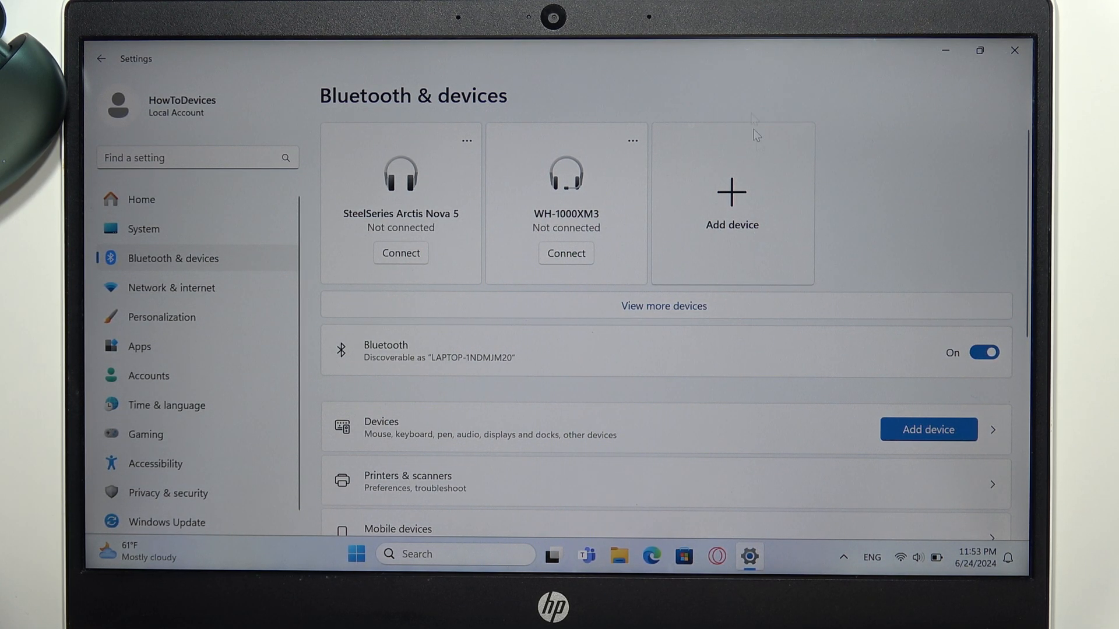
Start adding a new Bluetooth device from the Bluetooth & devices page.
click(730, 203)
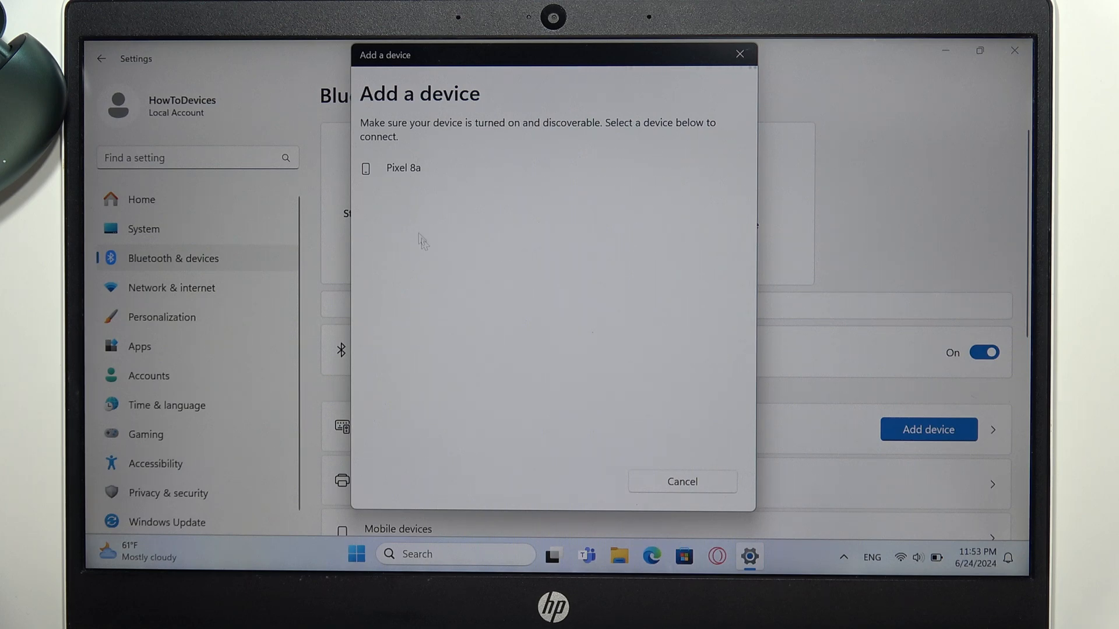
mouse_move(518, 190)
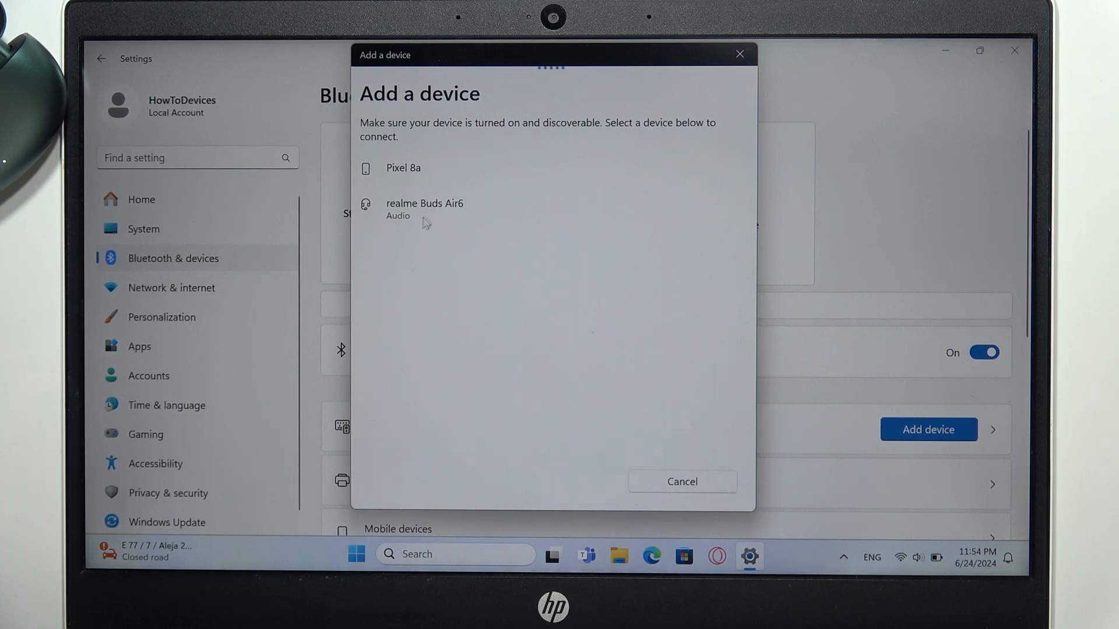
Pair the realme Buds Air6 from the Add a device list and finish with Done.
click(423, 207)
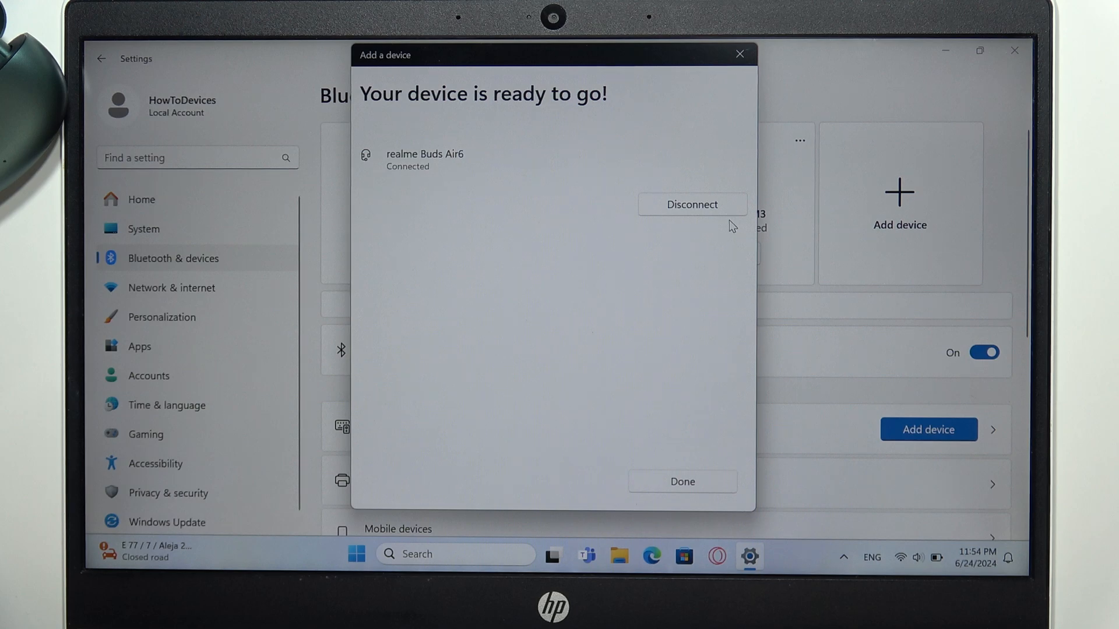
click(680, 482)
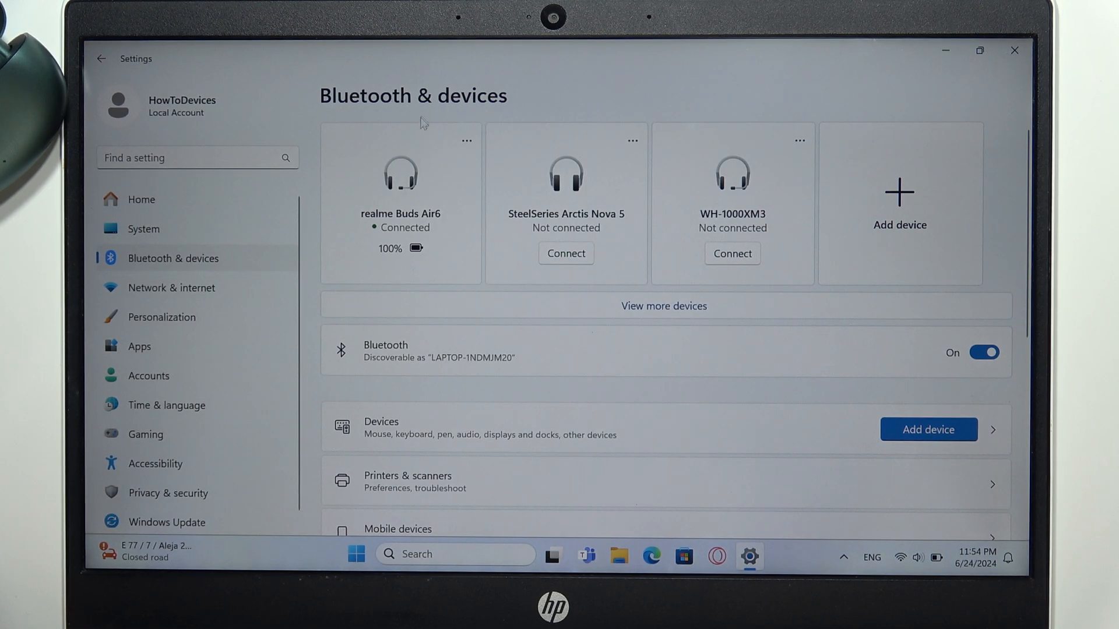